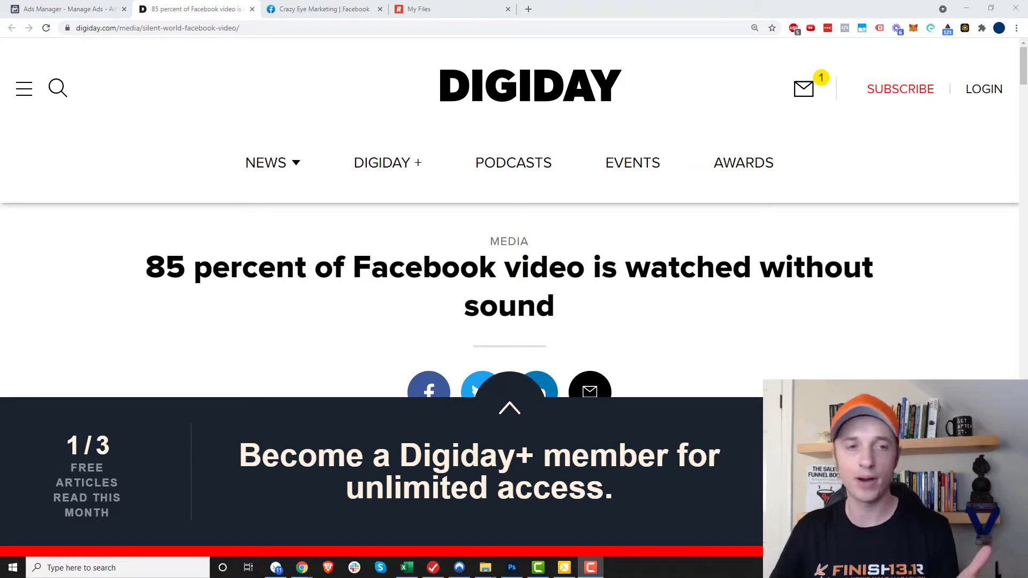
# Step: Highlight the Digiday headline's opening words and its '85 percent' statistic, then return to Ads Manager
pyautogui.moveTo(144, 268); pyautogui.dragTo(206, 268)
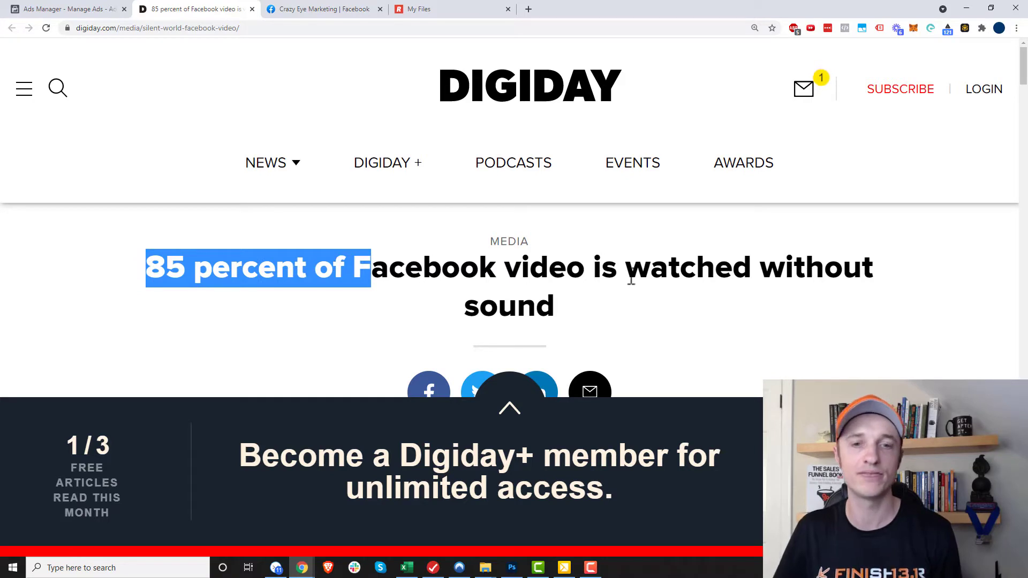
pyautogui.moveTo(368, 267); pyautogui.dragTo(554, 306)
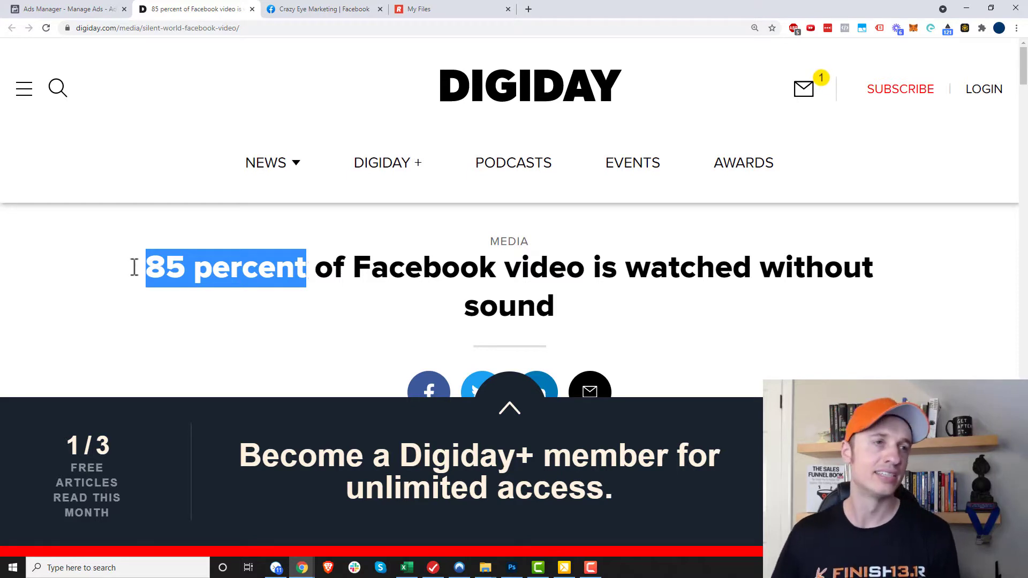
pyautogui.click(65, 8)
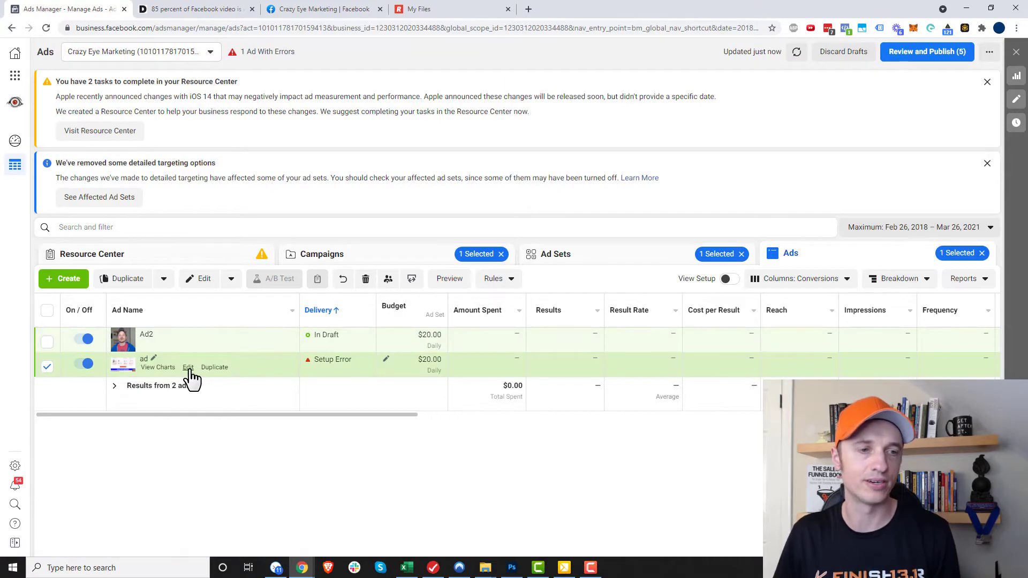
# Step: Open the ad flagged with a setup error in the ad editor
pyautogui.click(188, 367)
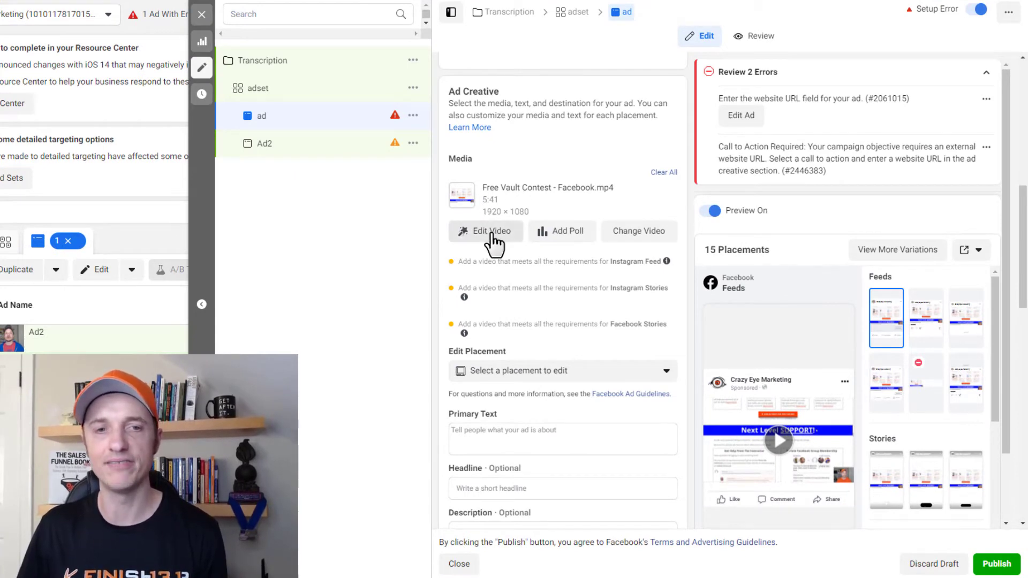
# Step: Edit the ad's Free Vault Contest video and show its Captions section
pyautogui.click(485, 232)
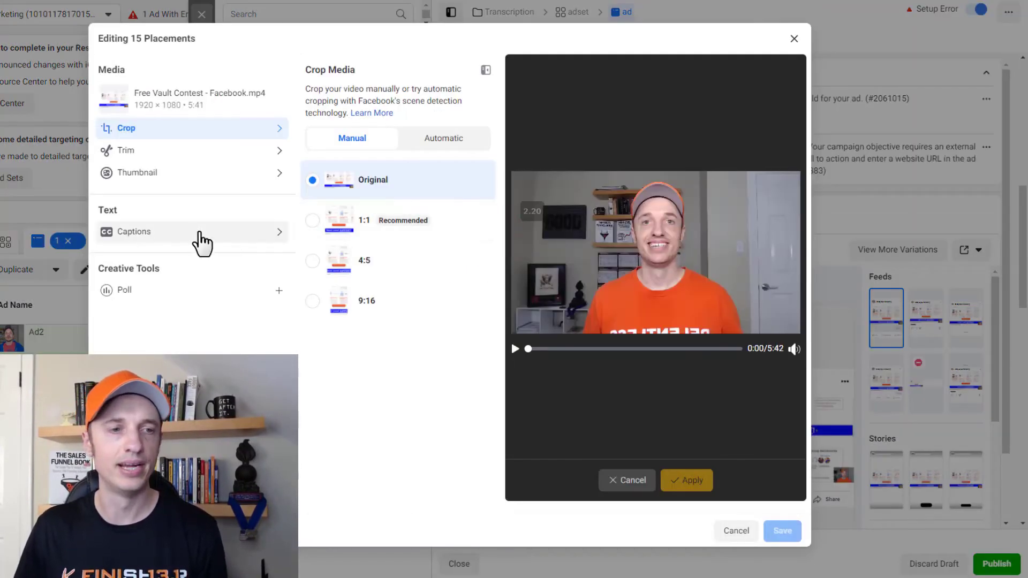
pyautogui.click(135, 232)
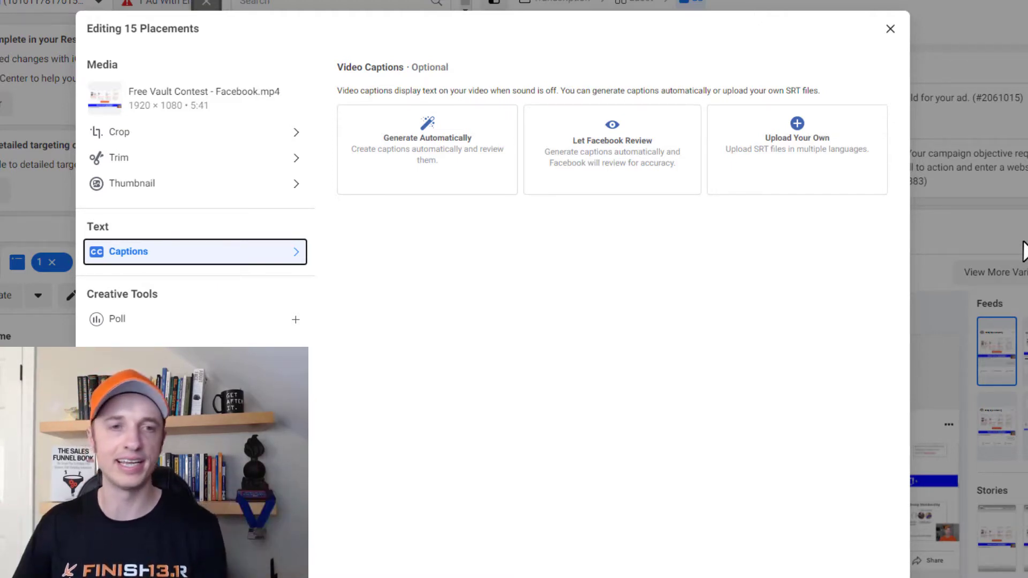
pyautogui.moveTo(427, 173)
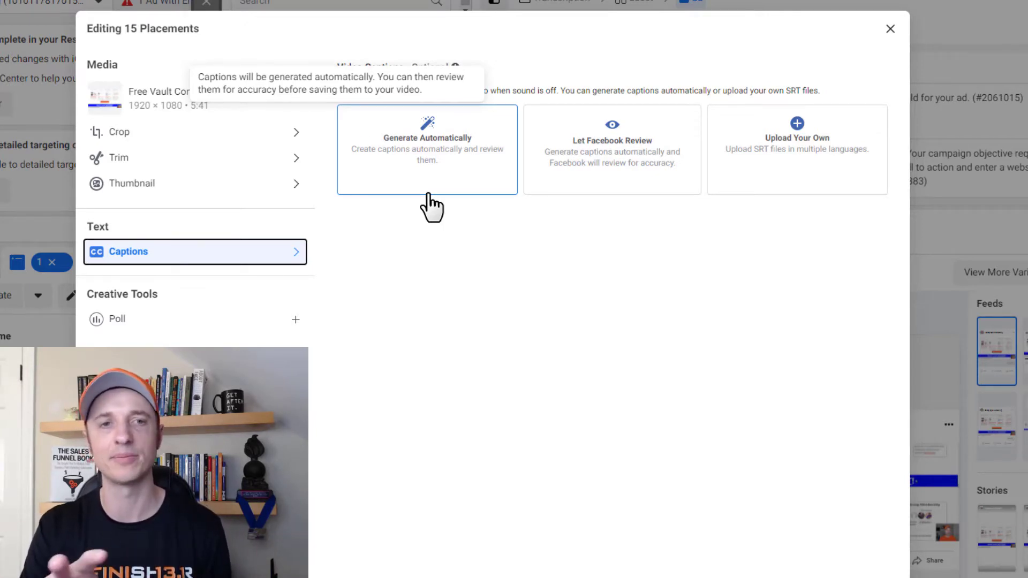
pyautogui.moveTo(446, 173)
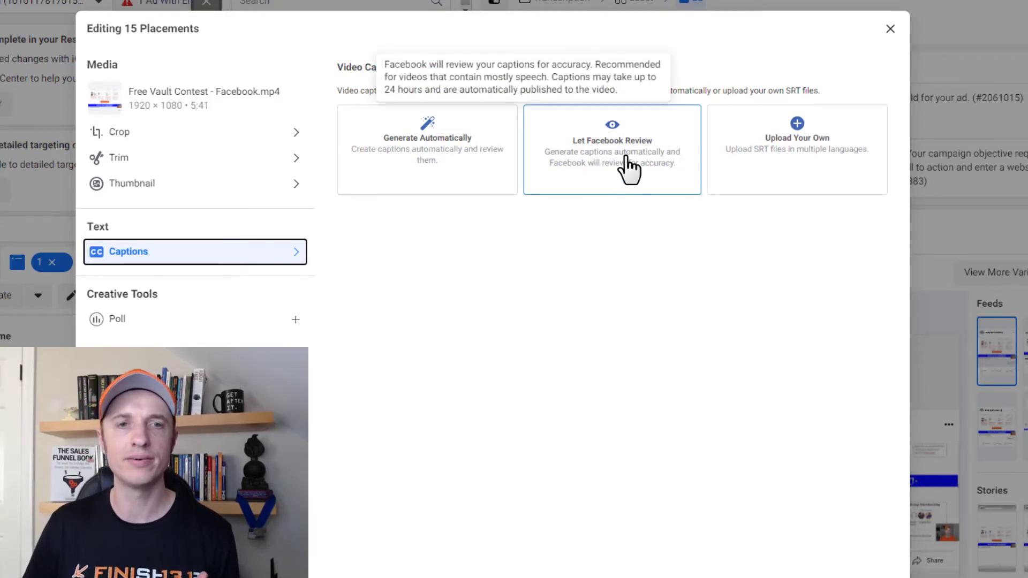
pyautogui.moveTo(620, 174)
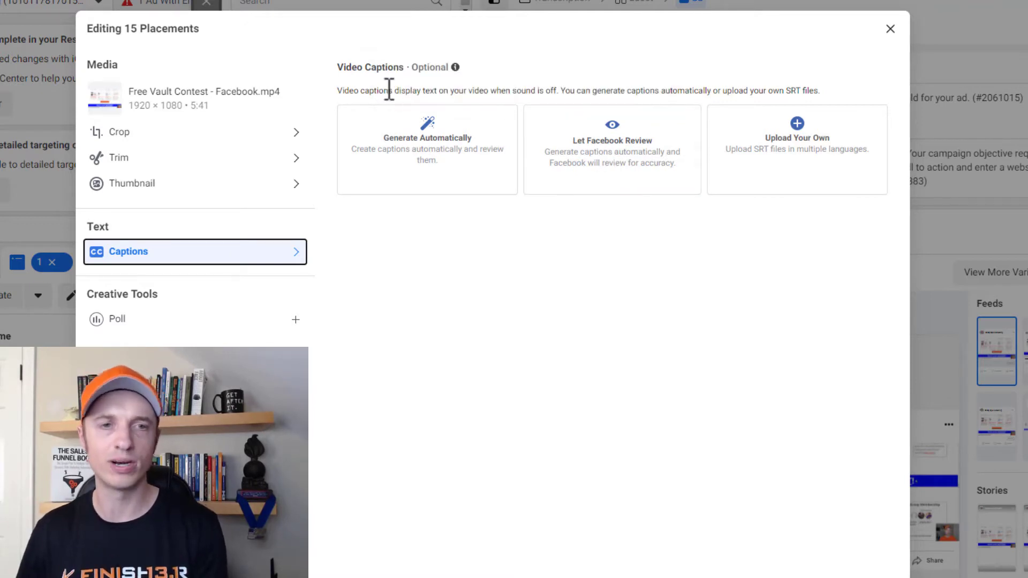
pyautogui.moveTo(612, 150)
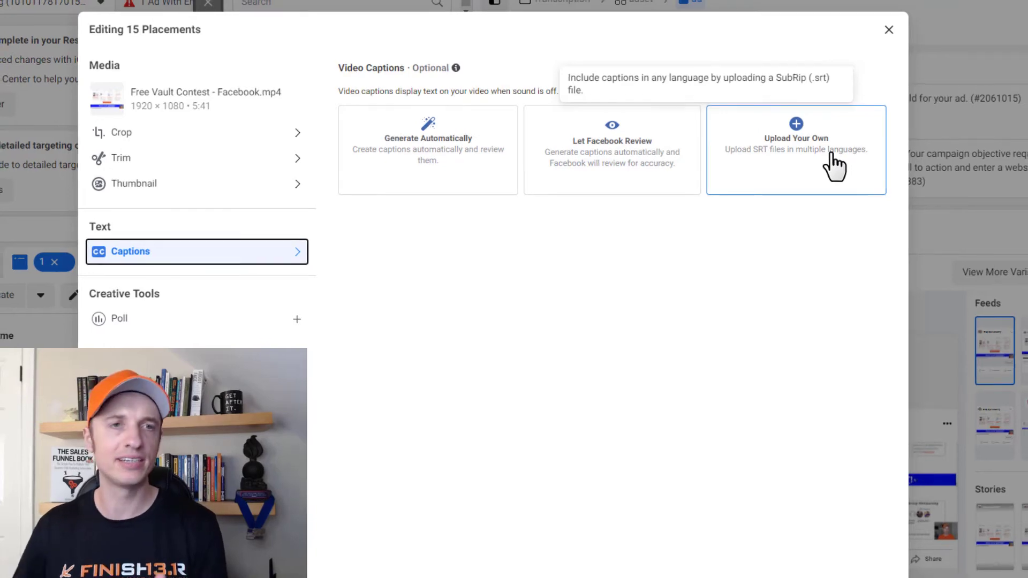
# Step: Switch to the Rev browser tab after reviewing the three caption methods
pyautogui.click(451, 9)
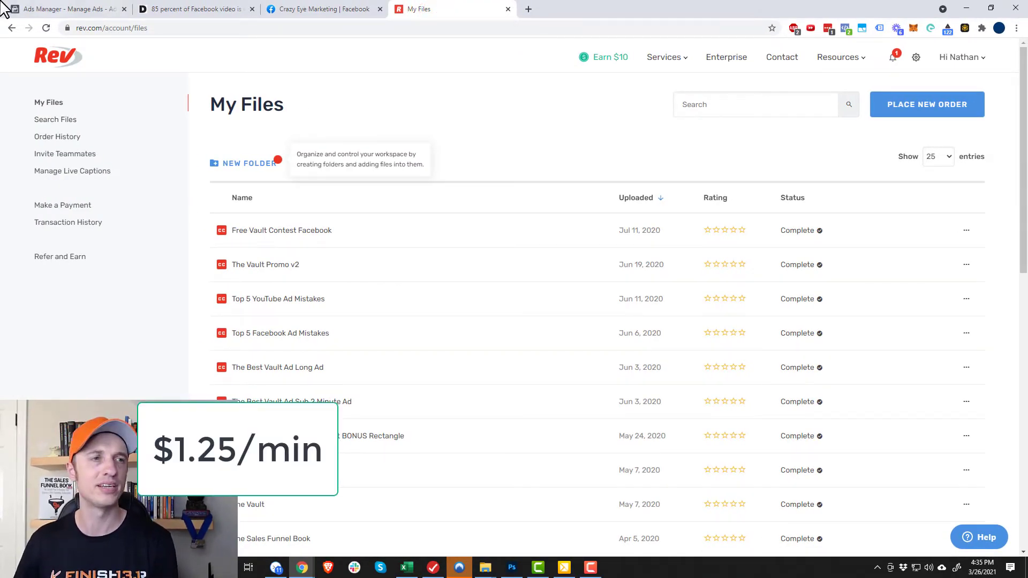
# Step: Switch back from Rev's My Files list to the Ads Manager captions panel
pyautogui.click(65, 9)
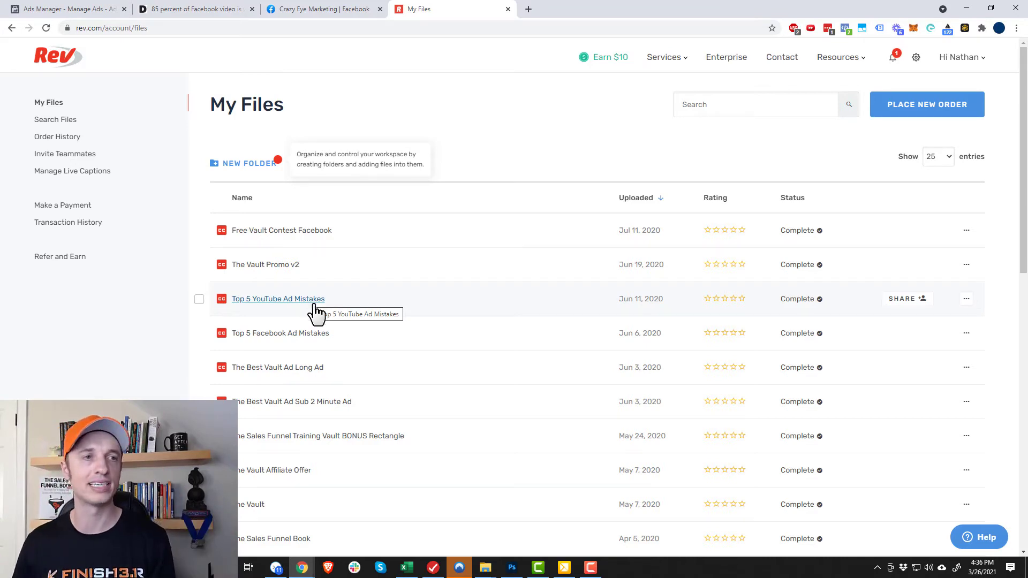
pyautogui.moveTo(62, 69)
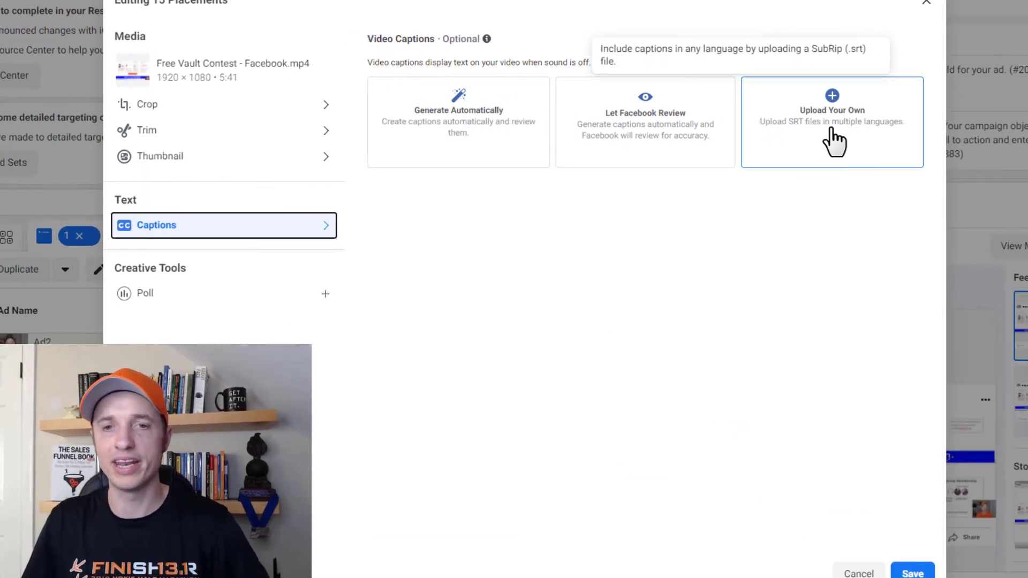
# Step: Upload the Free Vault Contest .en_US.srt caption file, set its backup language and save it to the video
pyautogui.click(832, 121)
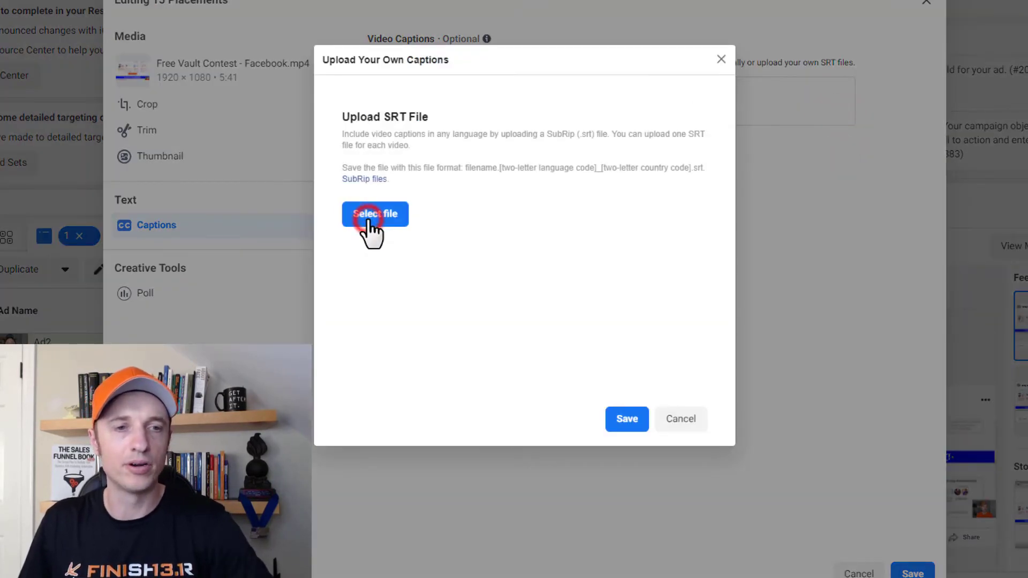
pyautogui.click(375, 214)
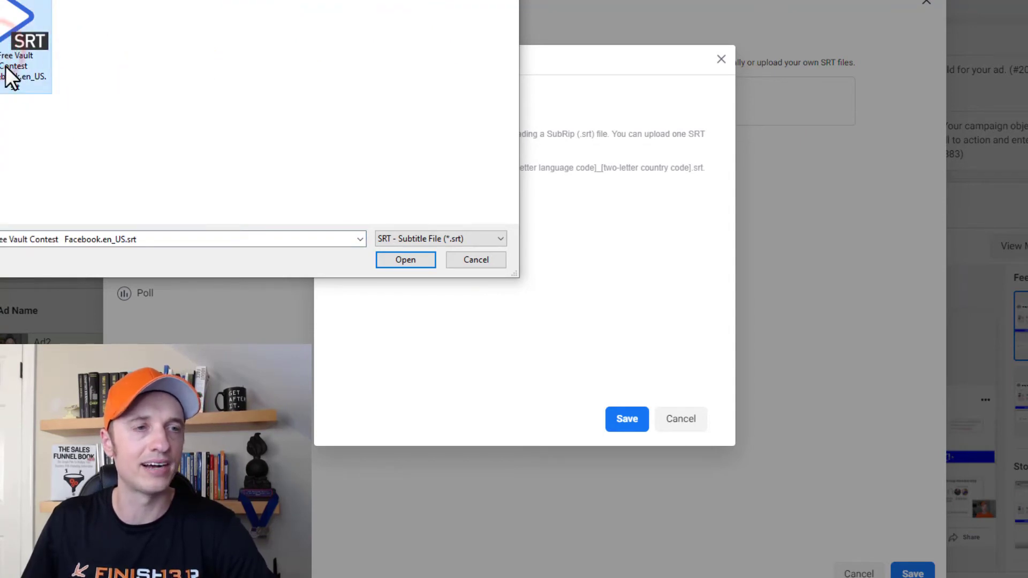
pyautogui.click(405, 260)
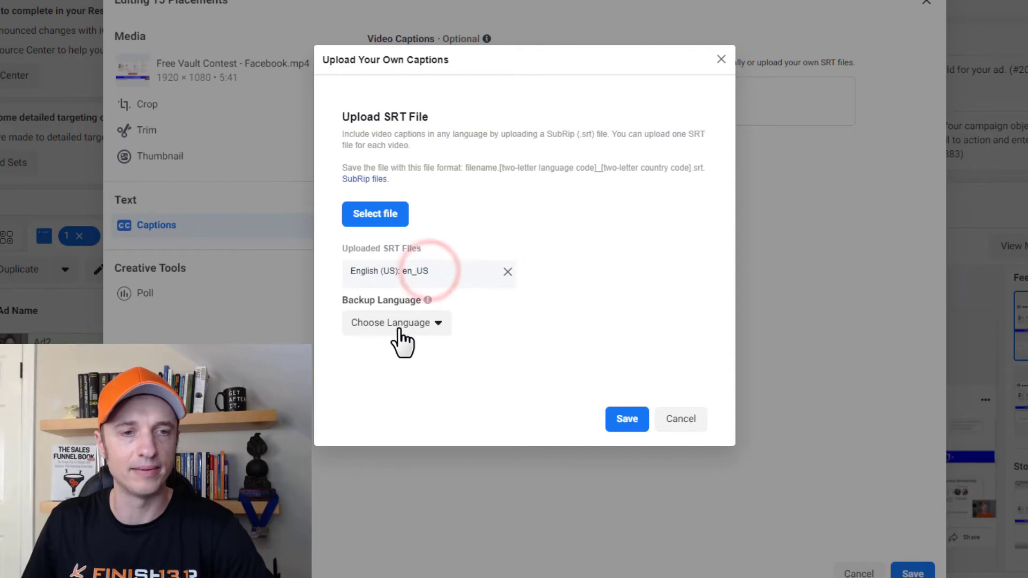
pyautogui.click(392, 322)
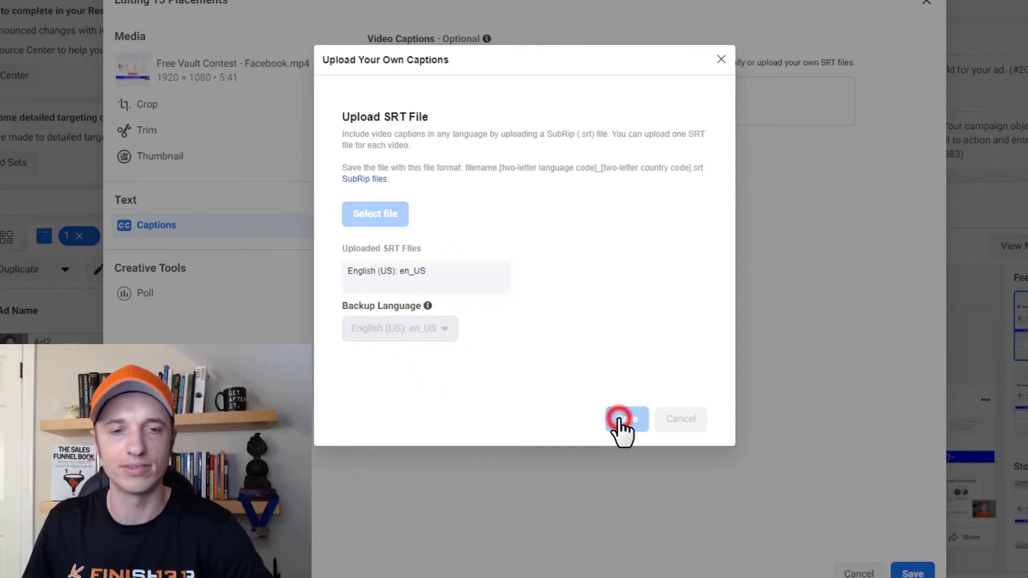
pyautogui.click(626, 418)
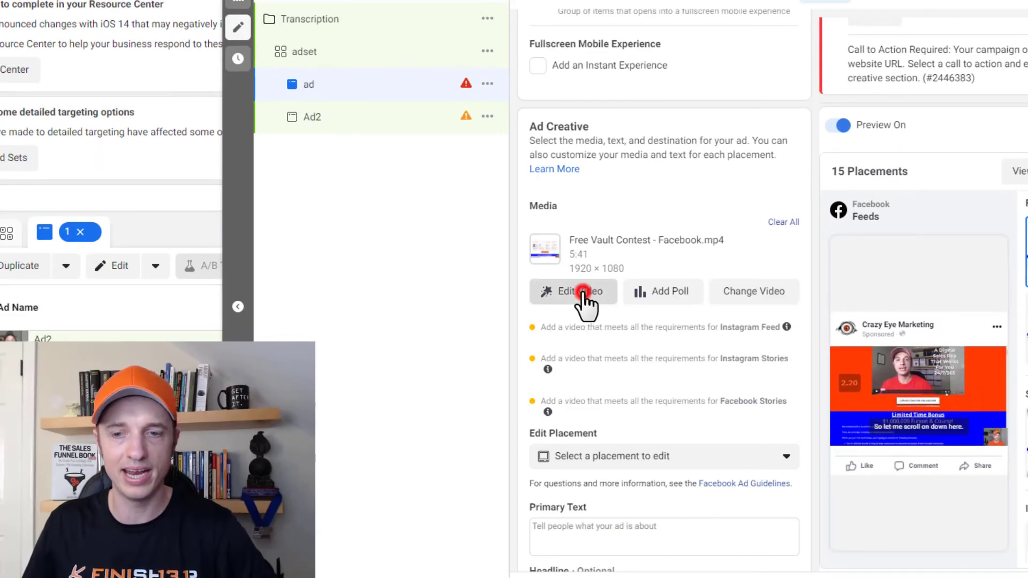
# Step: Reopen the video's caption settings and delete the saved SRT captions
pyautogui.click(573, 291)
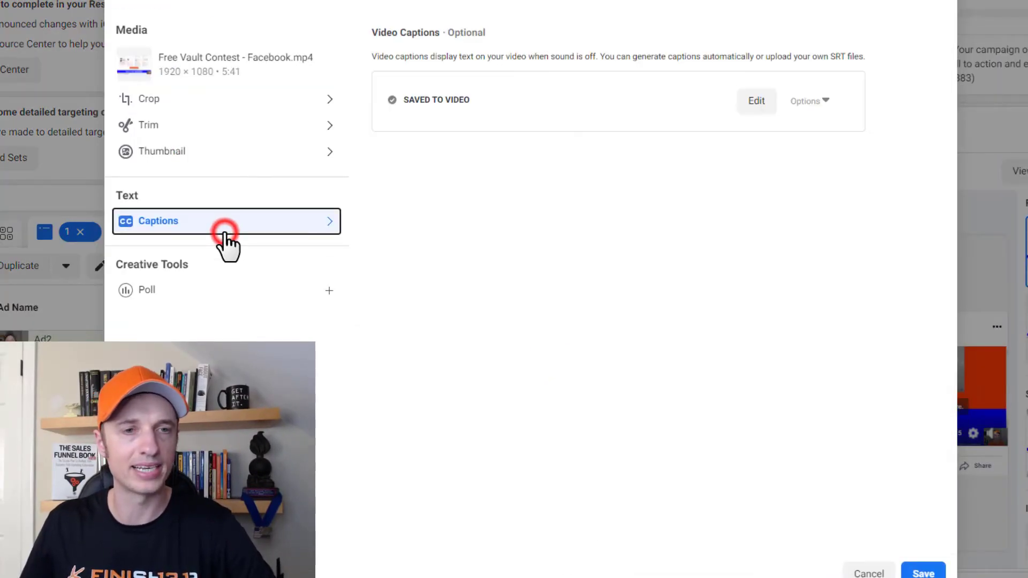
pyautogui.click(806, 101)
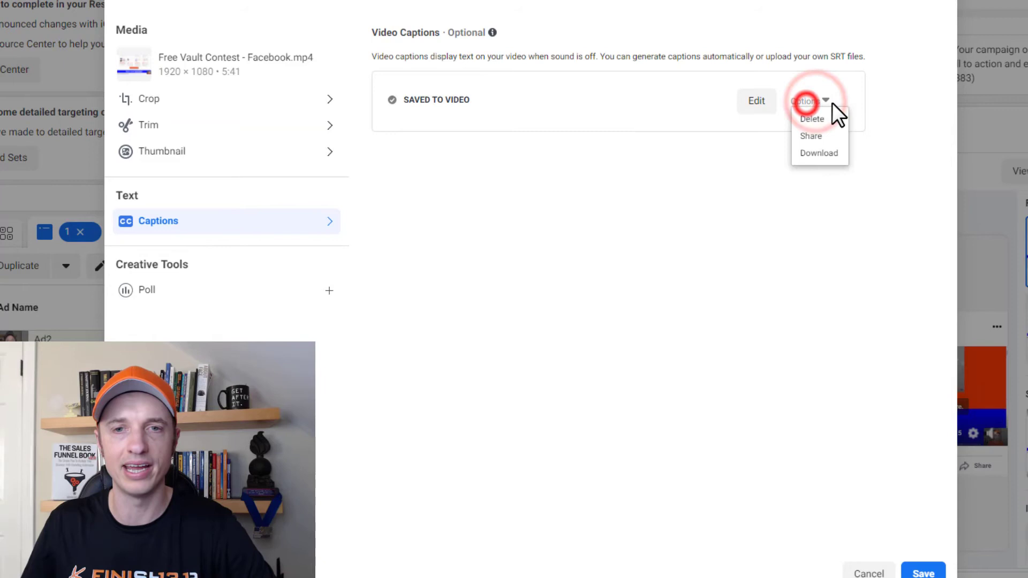
pyautogui.click(812, 118)
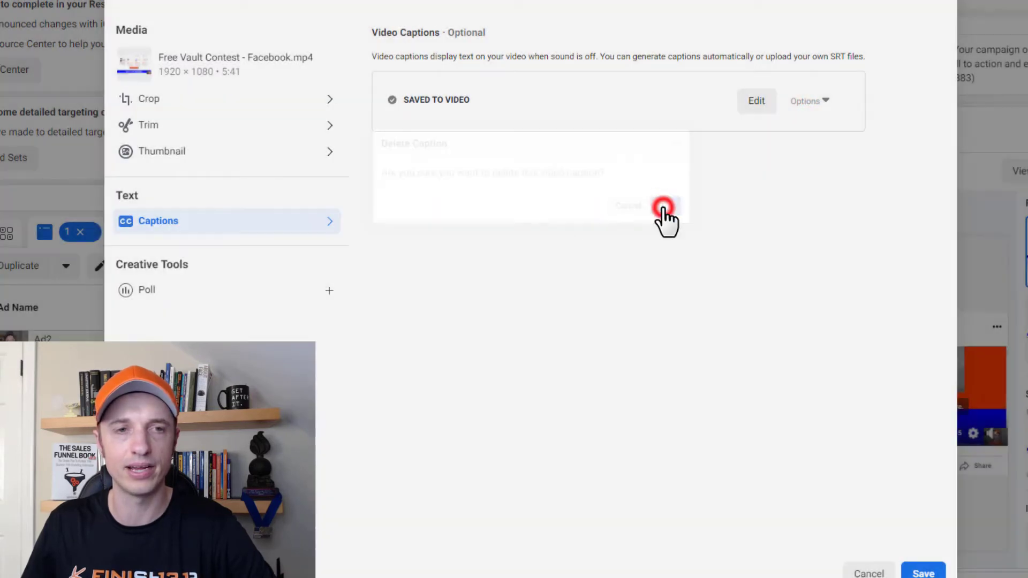
pyautogui.click(665, 206)
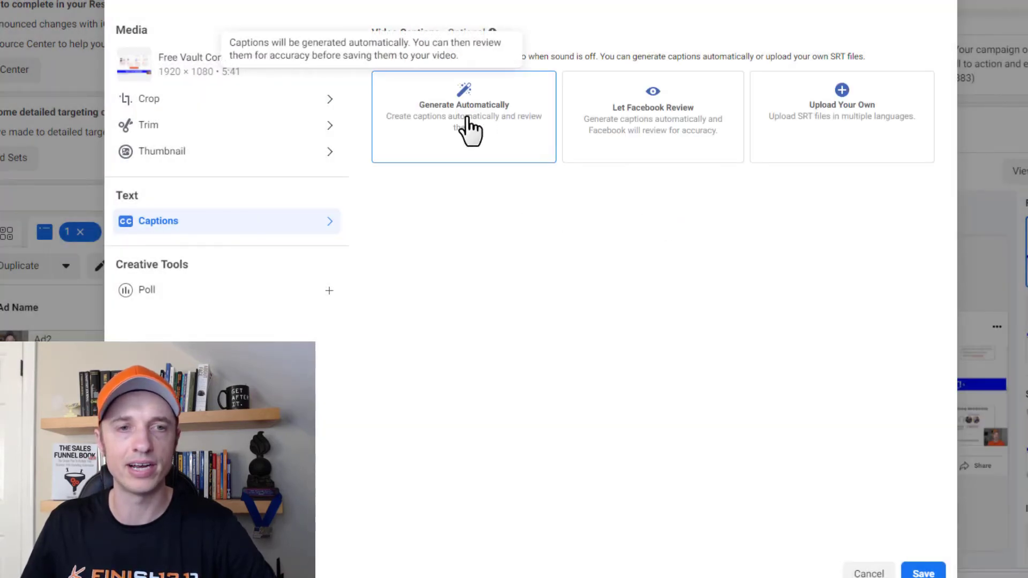
# Step: Generate captions automatically and preview them at 1x speed, jumping ahead in the video
pyautogui.click(463, 117)
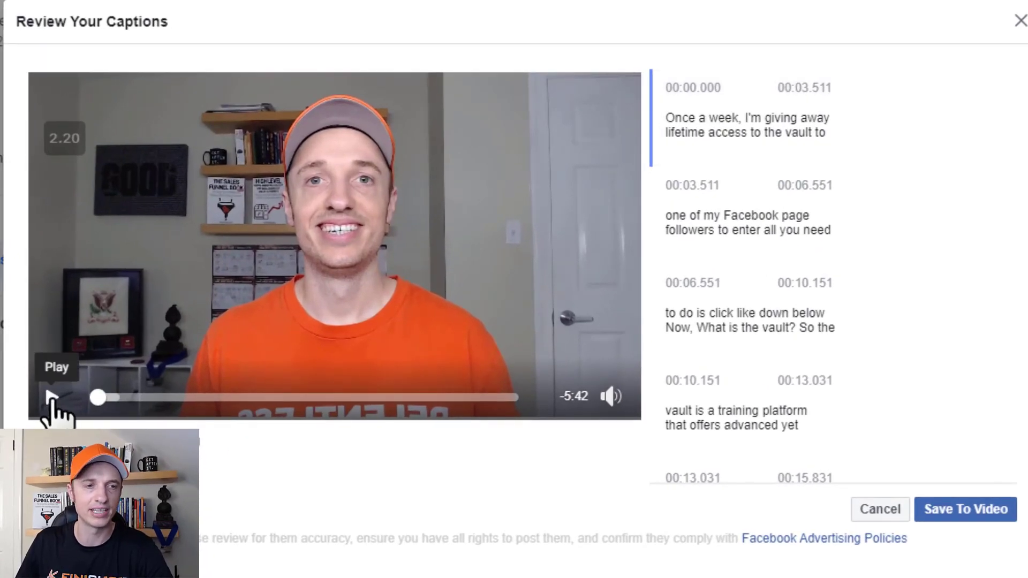
pyautogui.click(53, 396)
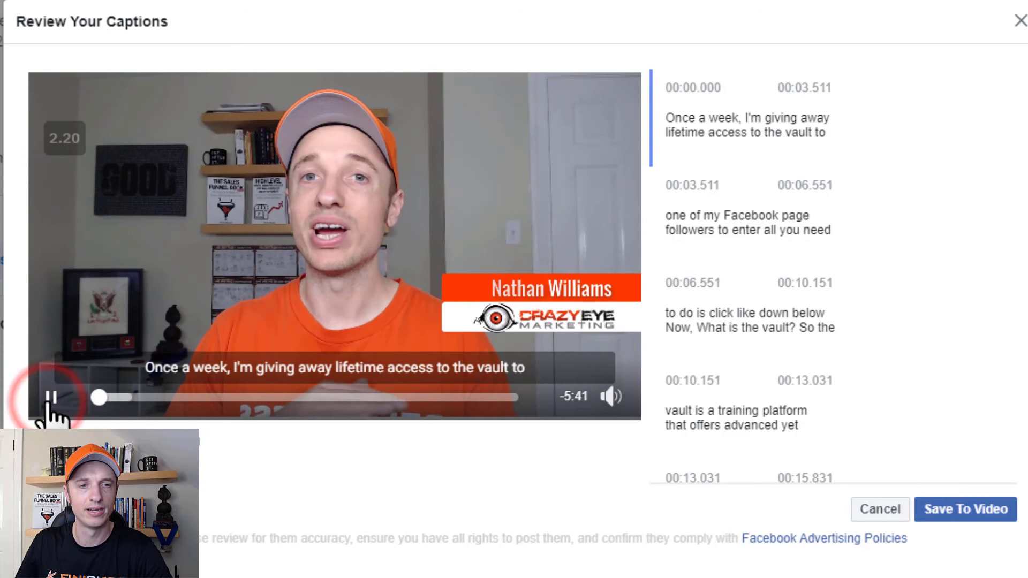
pyautogui.click(51, 397)
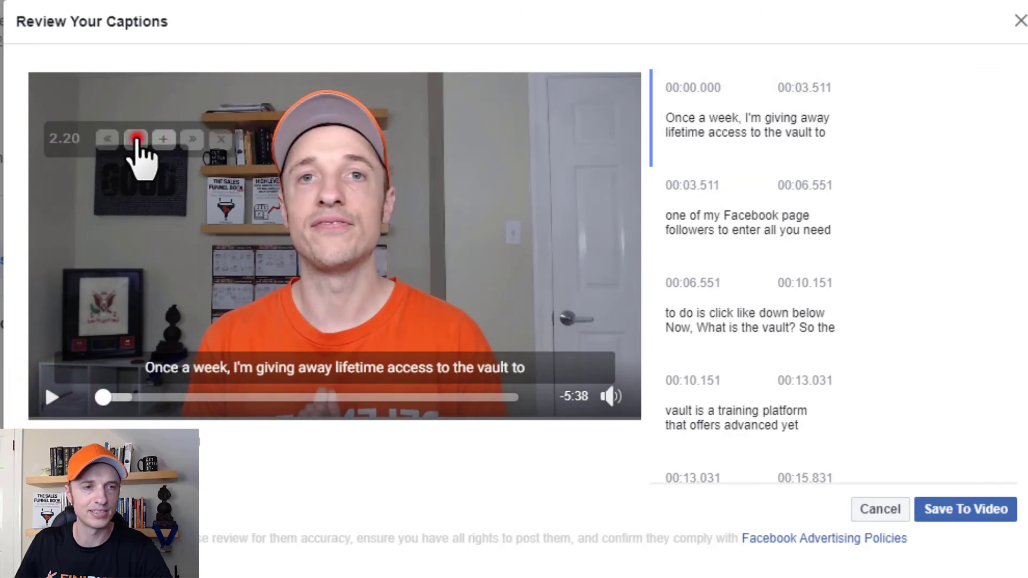
pyautogui.click(136, 138)
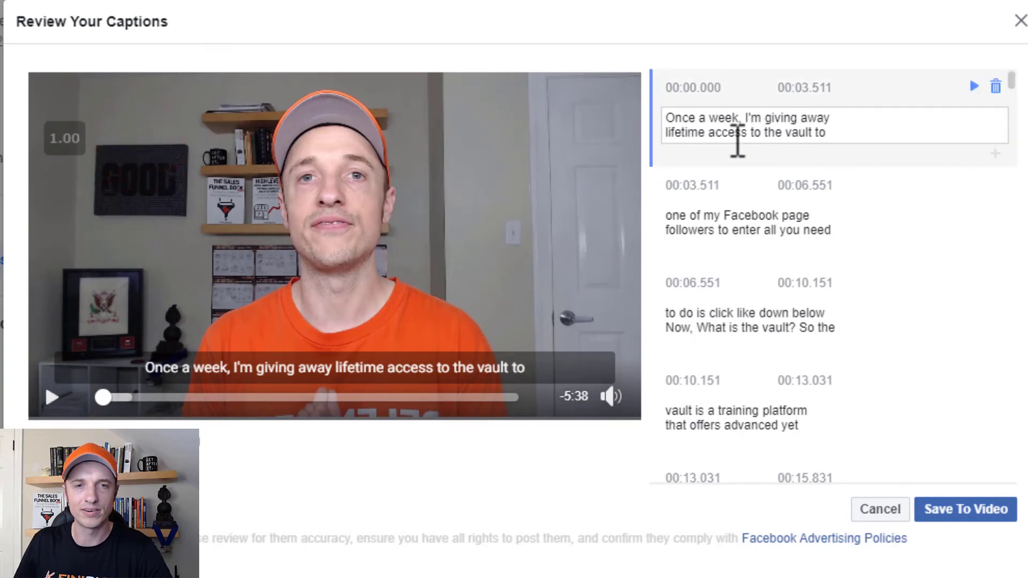
pyautogui.scroll(-3)
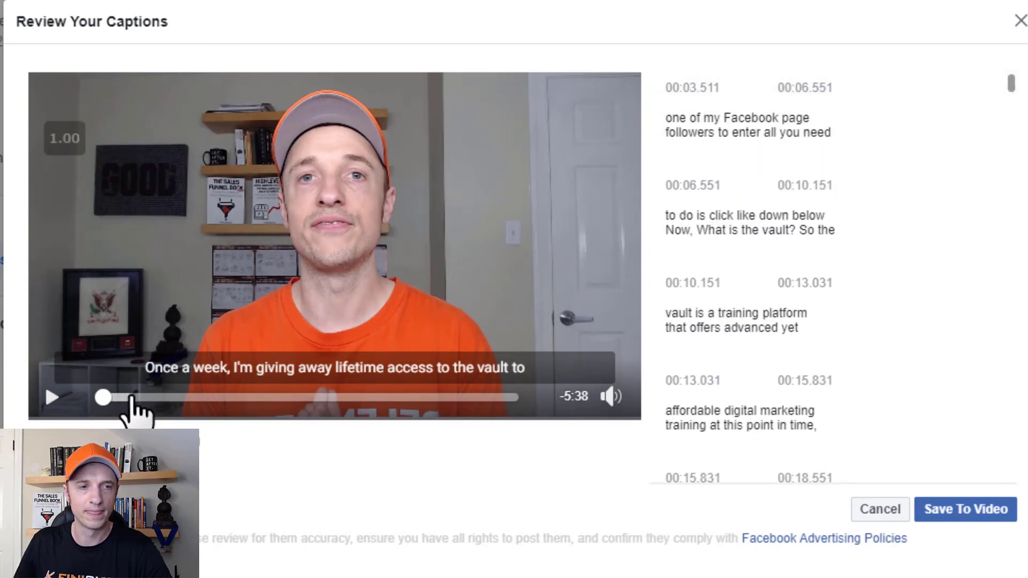
pyautogui.click(52, 397)
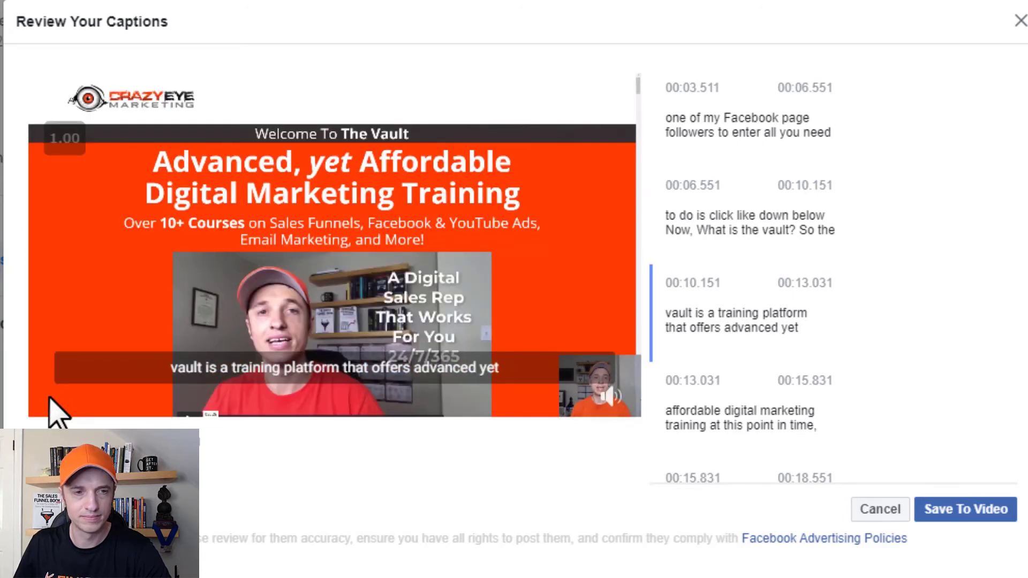
# Step: Capitalise 'The Vault' in the opening caption lines and replay to check them
pyautogui.click(754, 223)
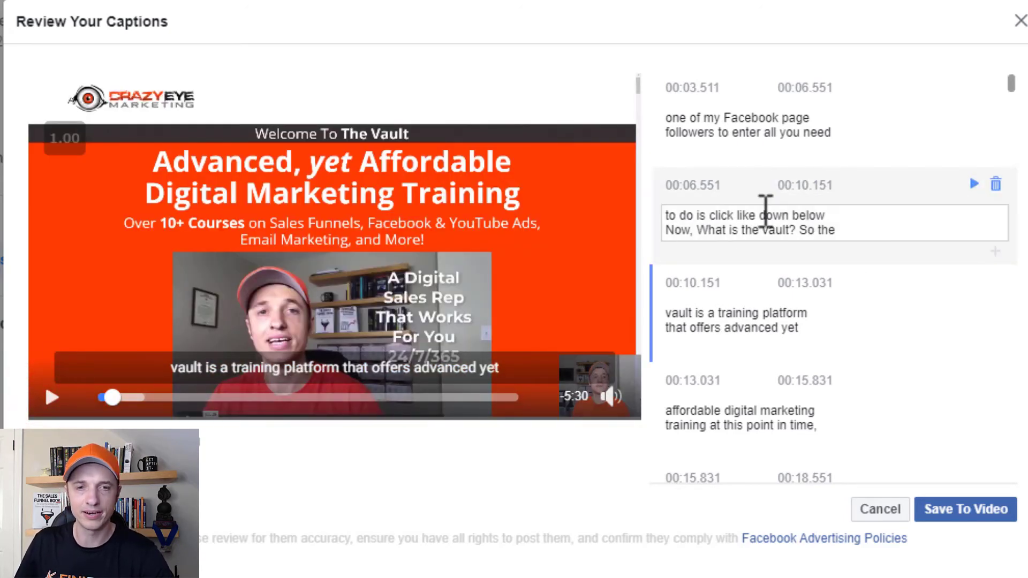
pyautogui.click(745, 229)
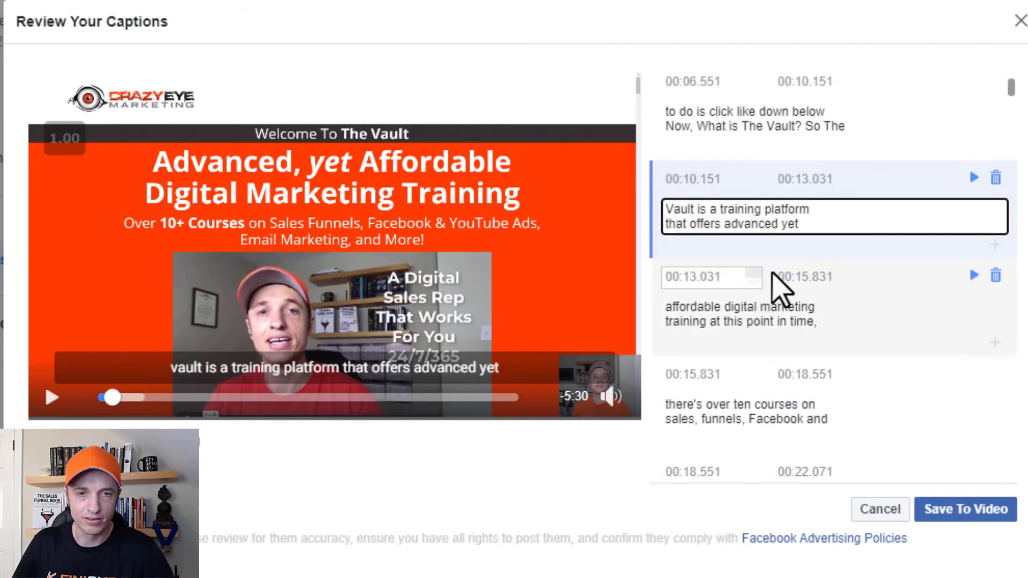
pyautogui.click(714, 314)
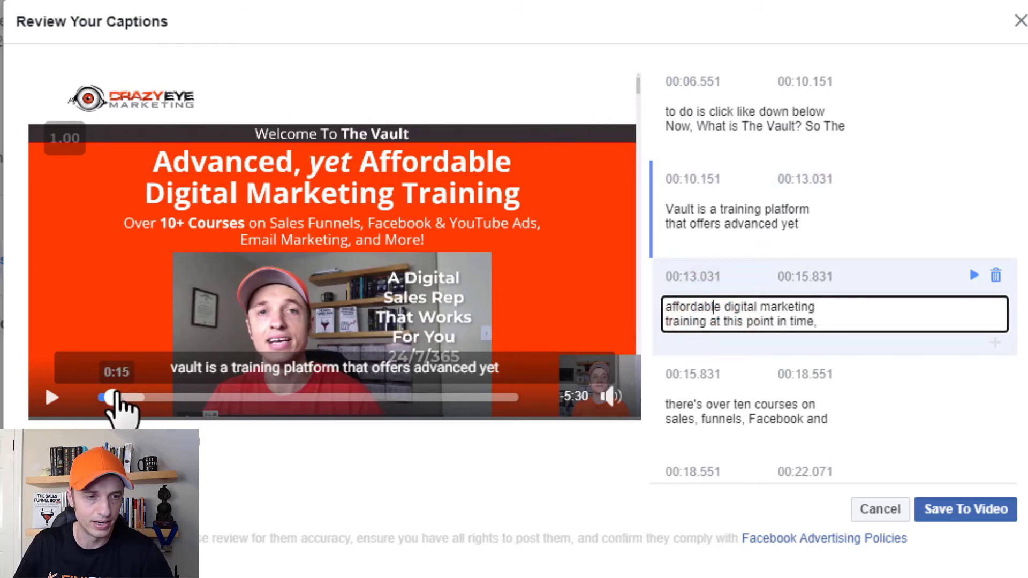
pyautogui.click(796, 224)
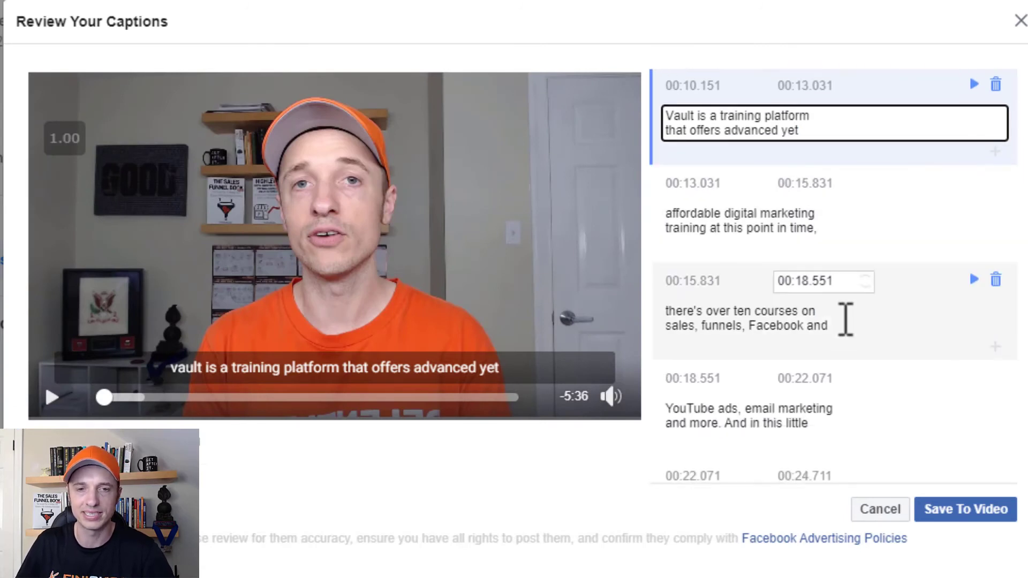
# Step: Extend the ten-courses caption to end at 00:19.351 and save the captions to the video
pyautogui.click(815, 281)
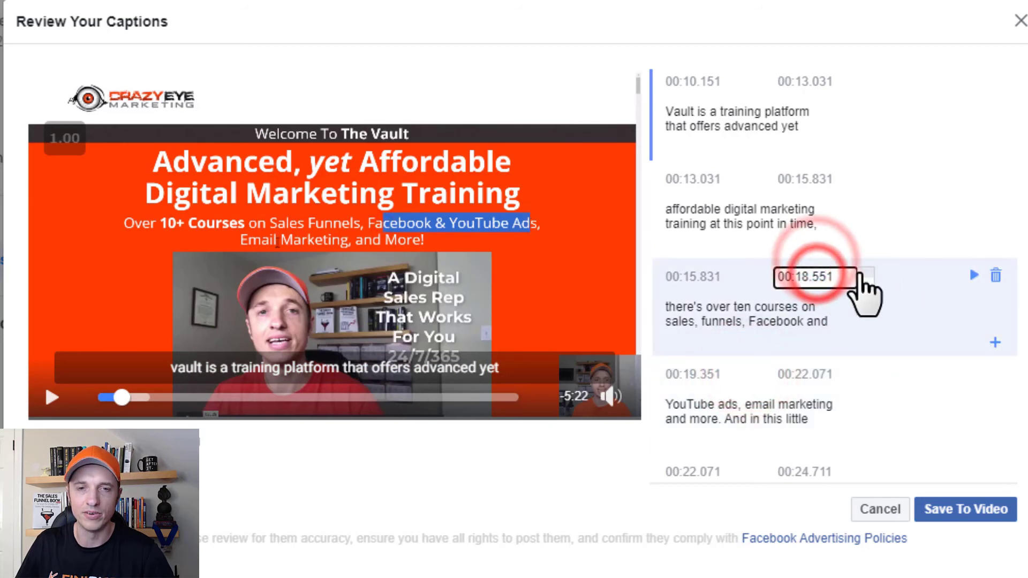
pyautogui.click(748, 314)
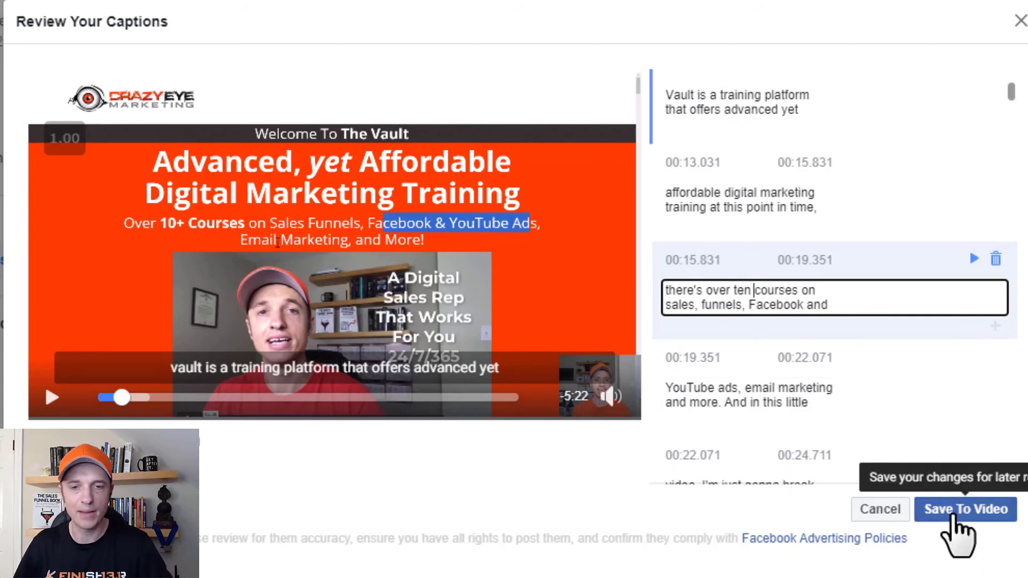
pyautogui.click(965, 510)
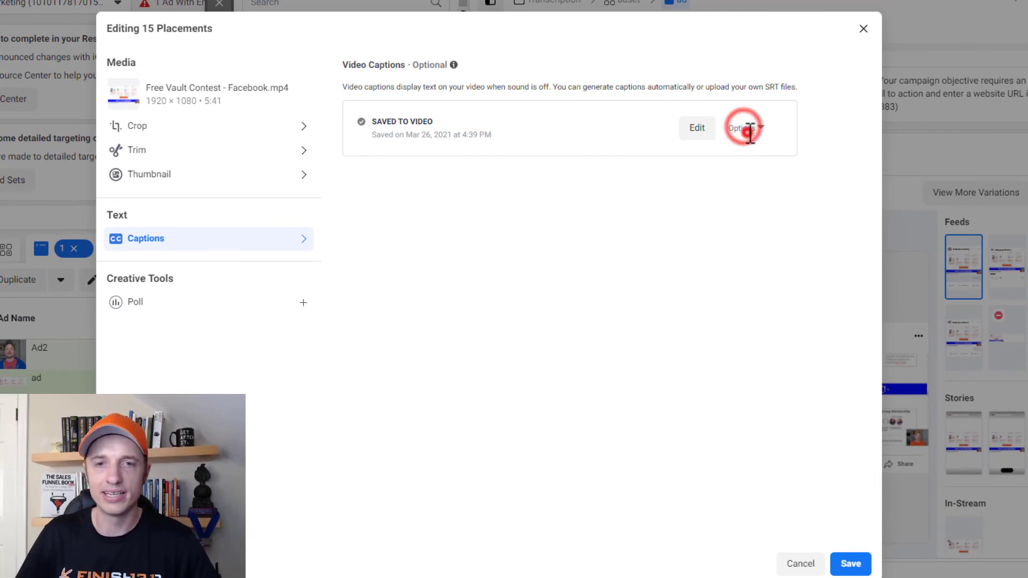
# Step: Delete the saved captions and request Facebook review, dismissing the over-3-minute ineligibility notice
pyautogui.click(744, 127)
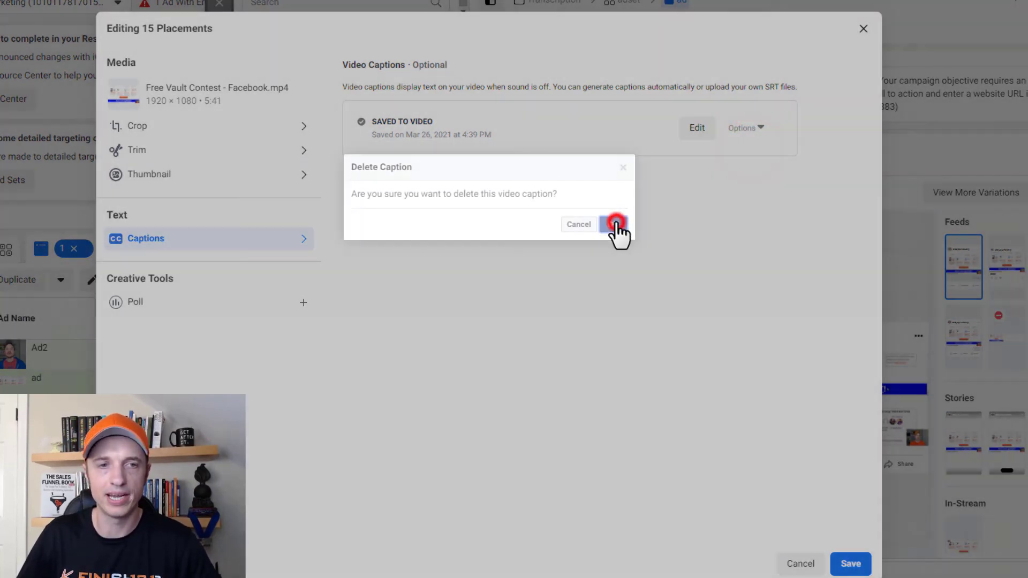
pyautogui.click(613, 223)
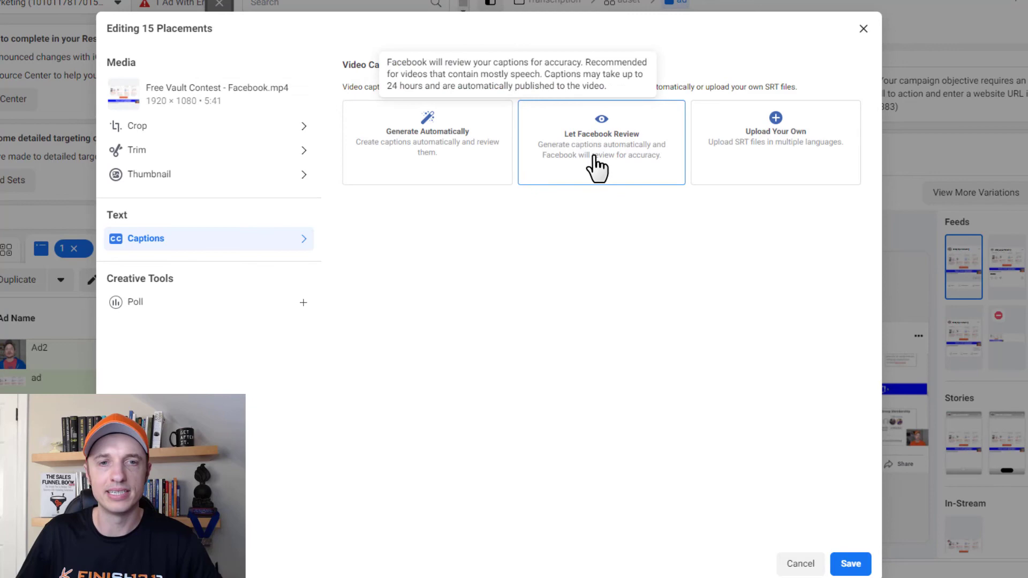
pyautogui.click(599, 142)
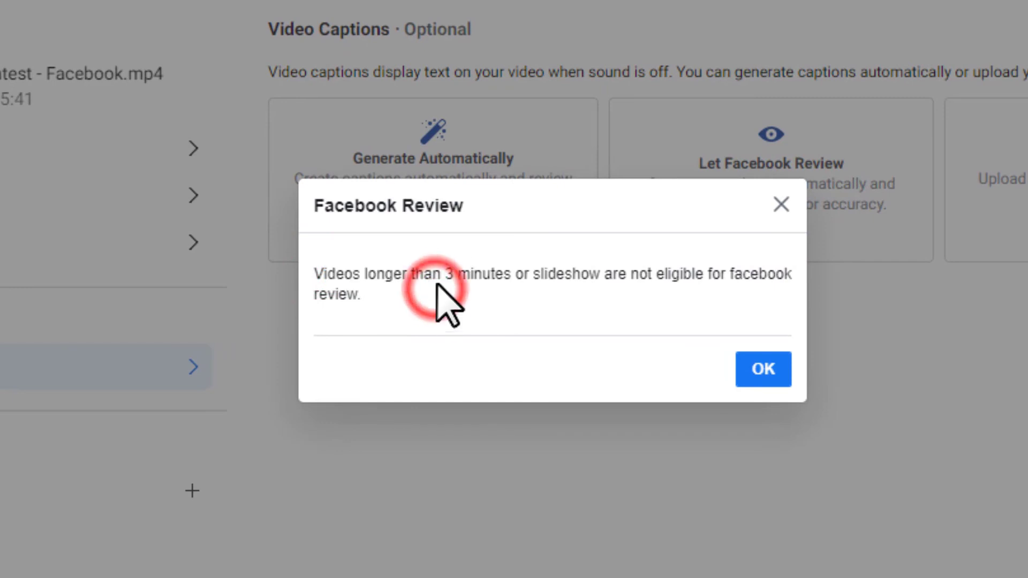
pyautogui.moveTo(432, 274); pyautogui.dragTo(787, 274)
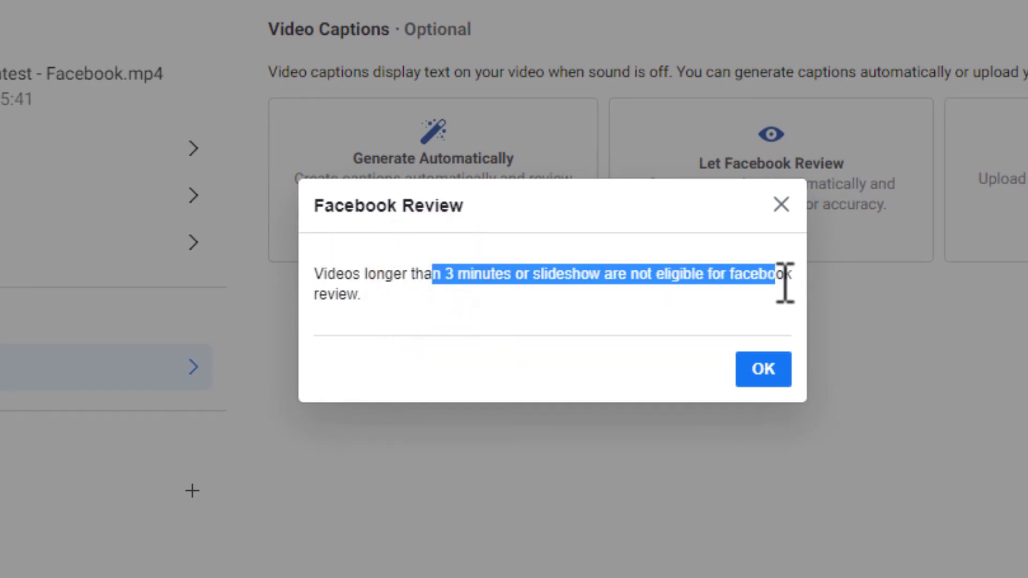
pyautogui.click(763, 370)
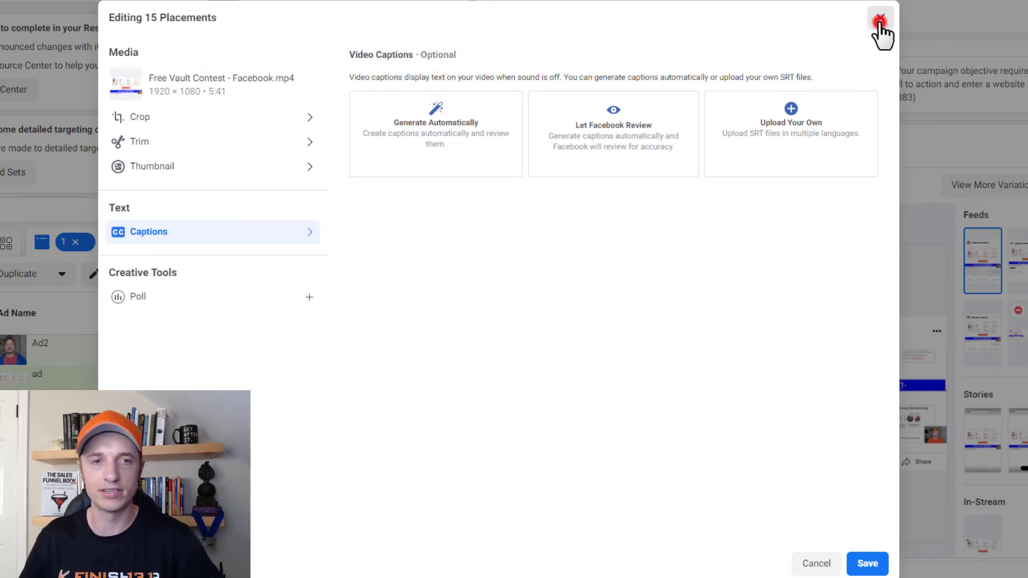
# Step: Check Ad2's Affiliate Links video captions showing a Facebook review in progress, then cancel out of editing
pyautogui.click(880, 18)
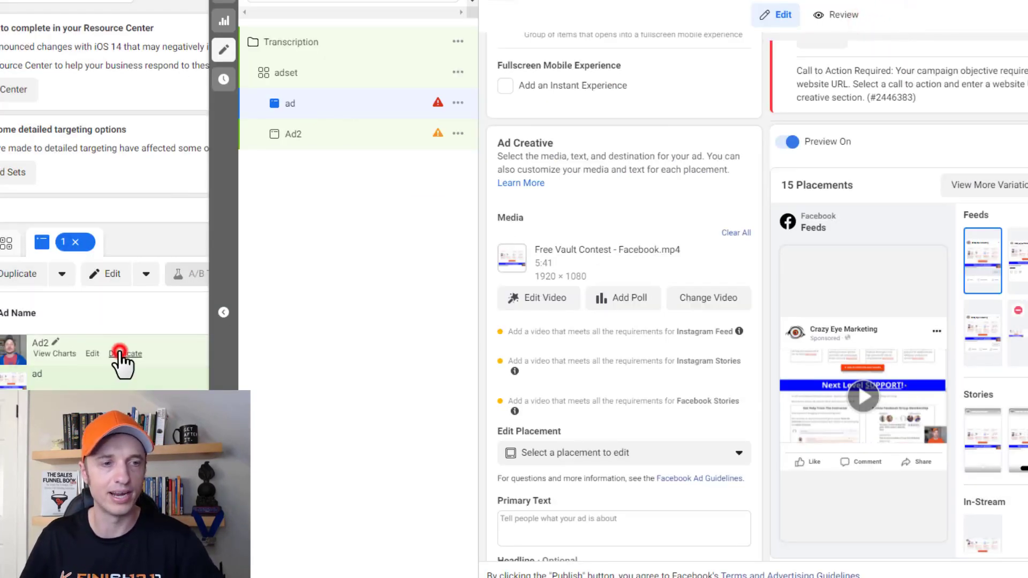
pyautogui.click(538, 298)
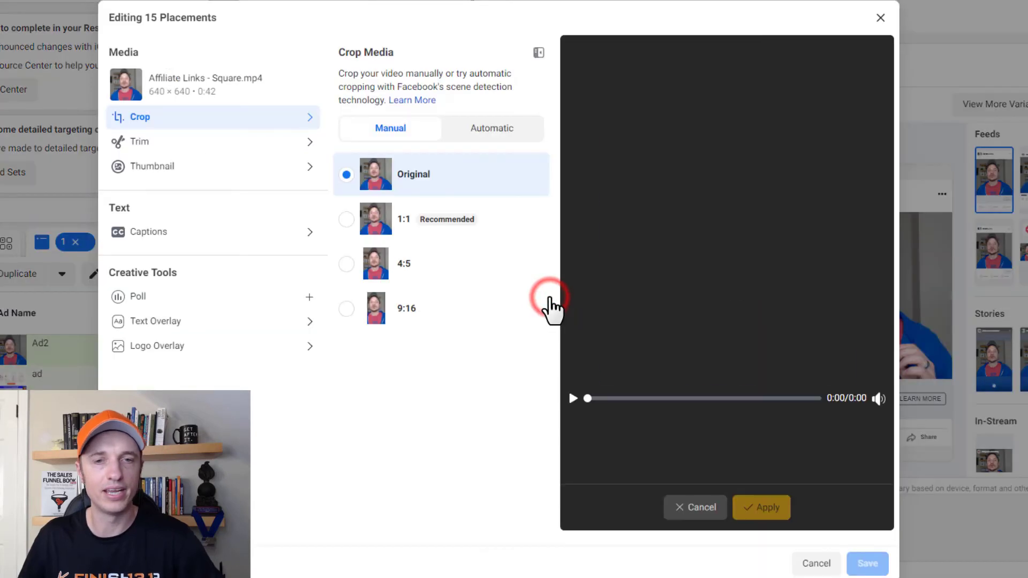
pyautogui.click(148, 231)
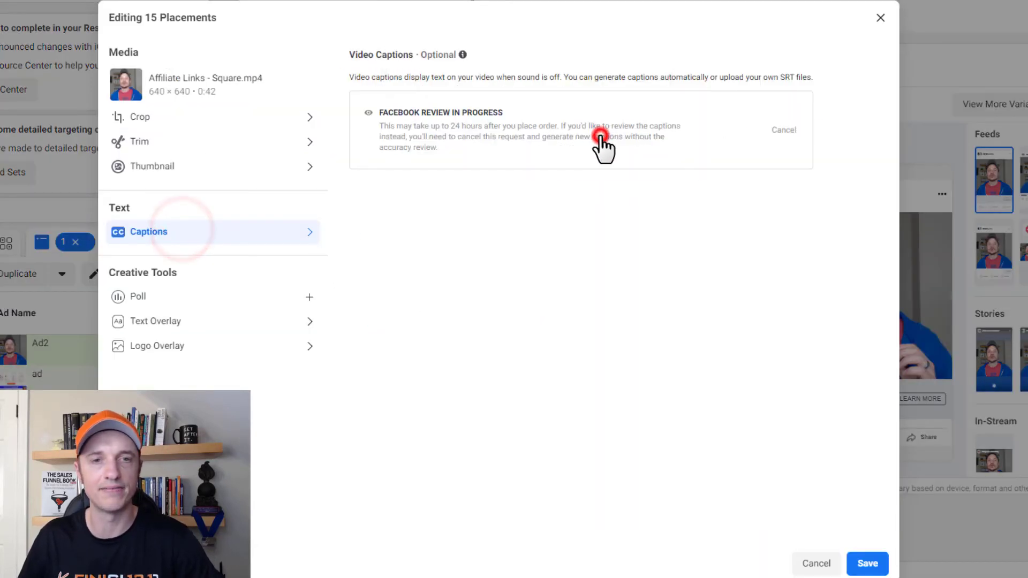
pyautogui.moveTo(356, 124)
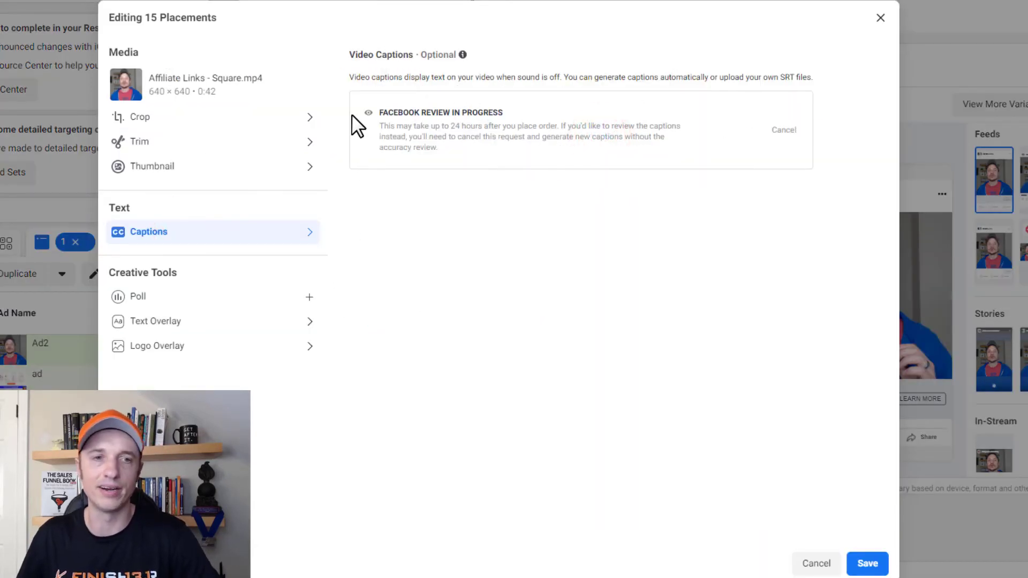
pyautogui.moveTo(397, 127); pyautogui.dragTo(627, 136)
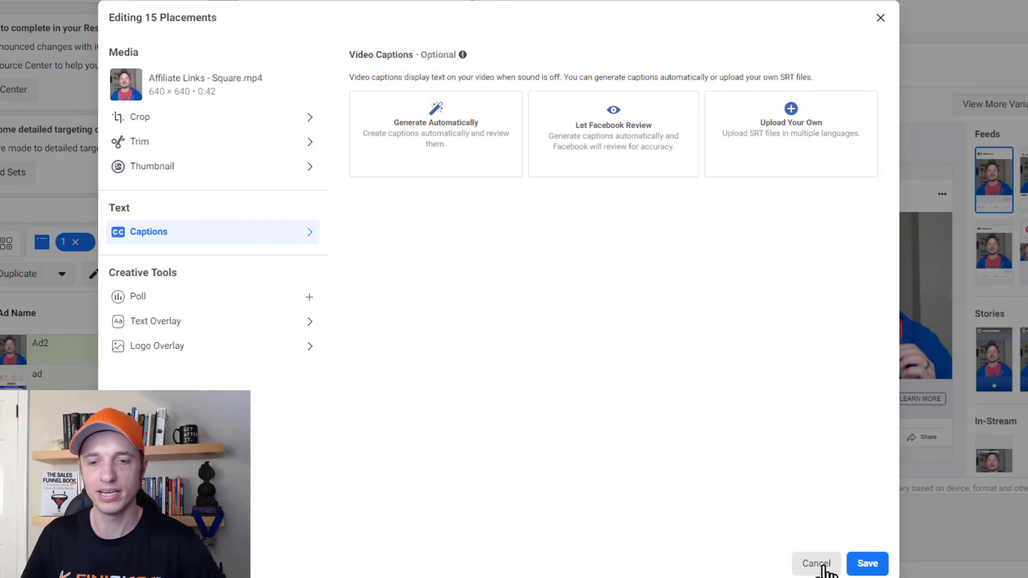
pyautogui.click(815, 564)
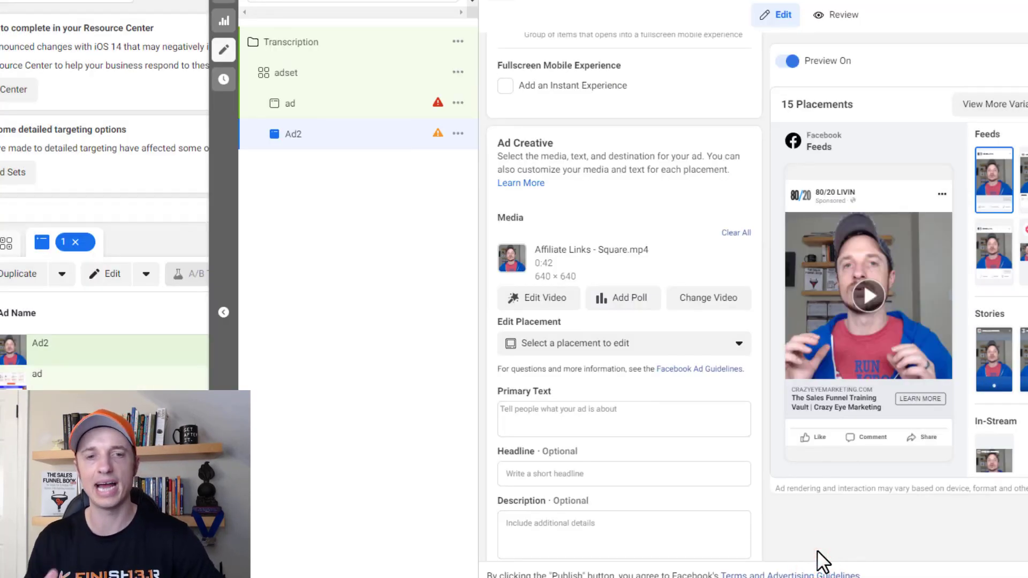